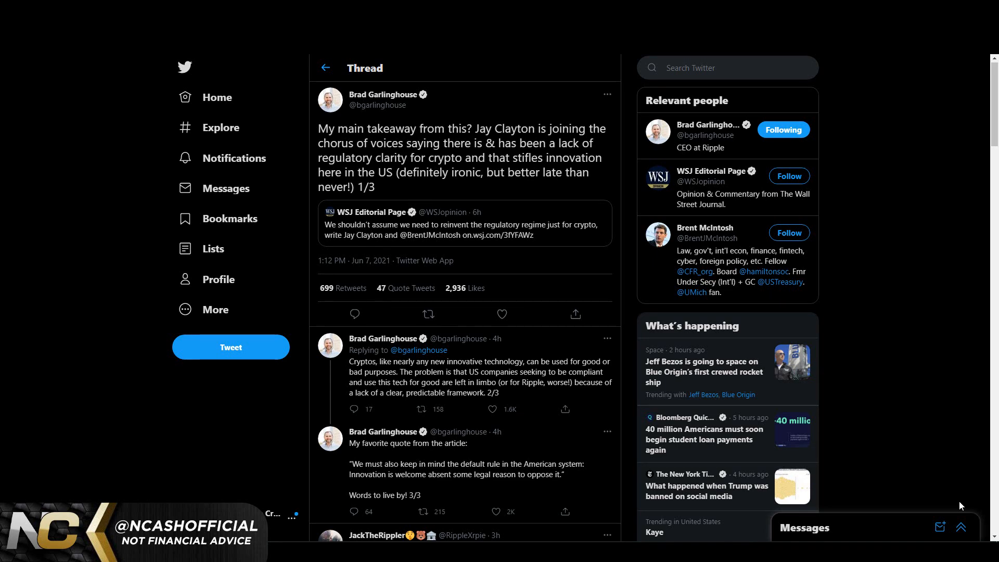
Step: View the enlarged image pairing the Panama crypto-support tweet with Ripple's Latin America expansion, then leave it
{"action": "left_click", "coordinate": [501, 313]}
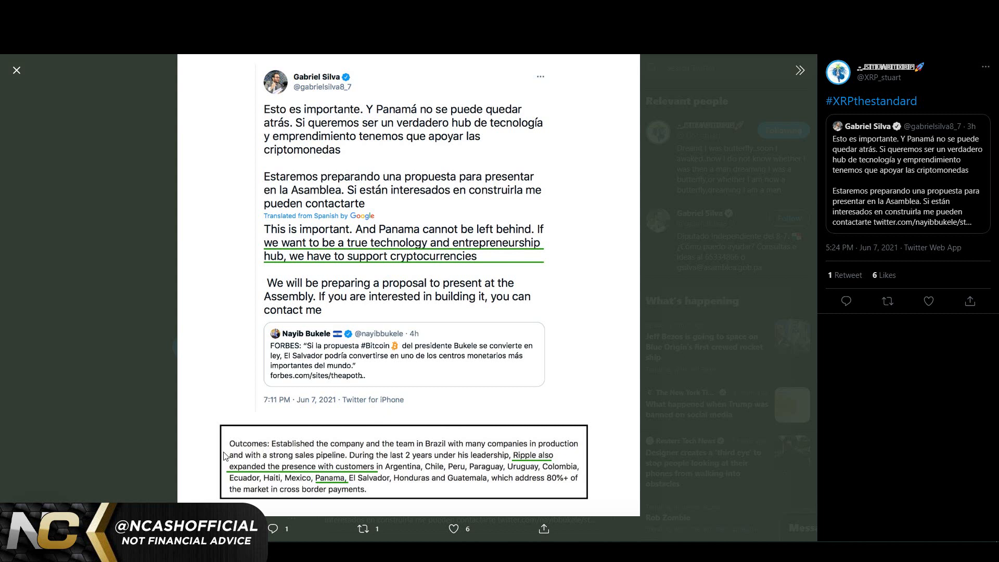
{"action": "mouse_move", "coordinate": [215, 449]}
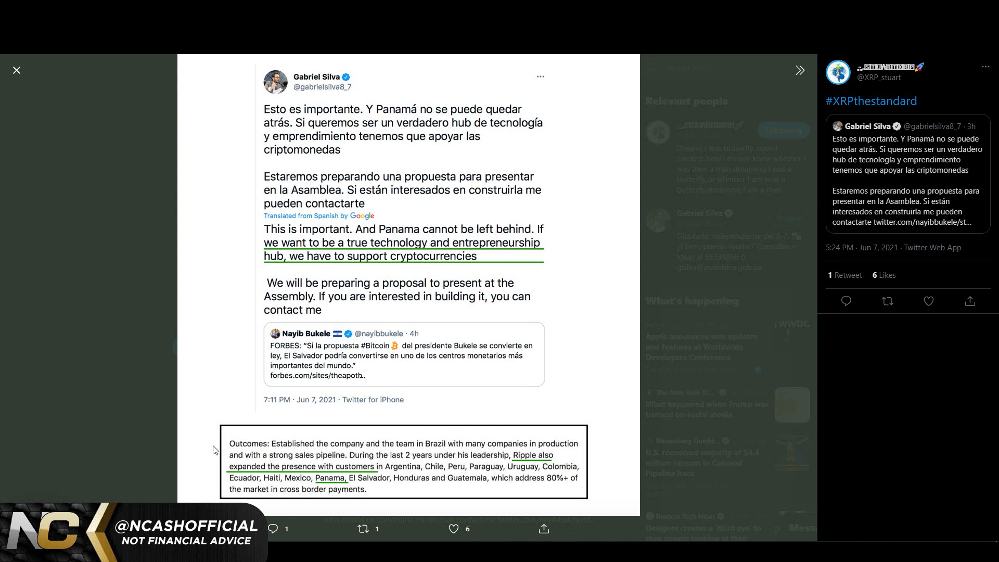
{"action": "mouse_move", "coordinate": [419, 485]}
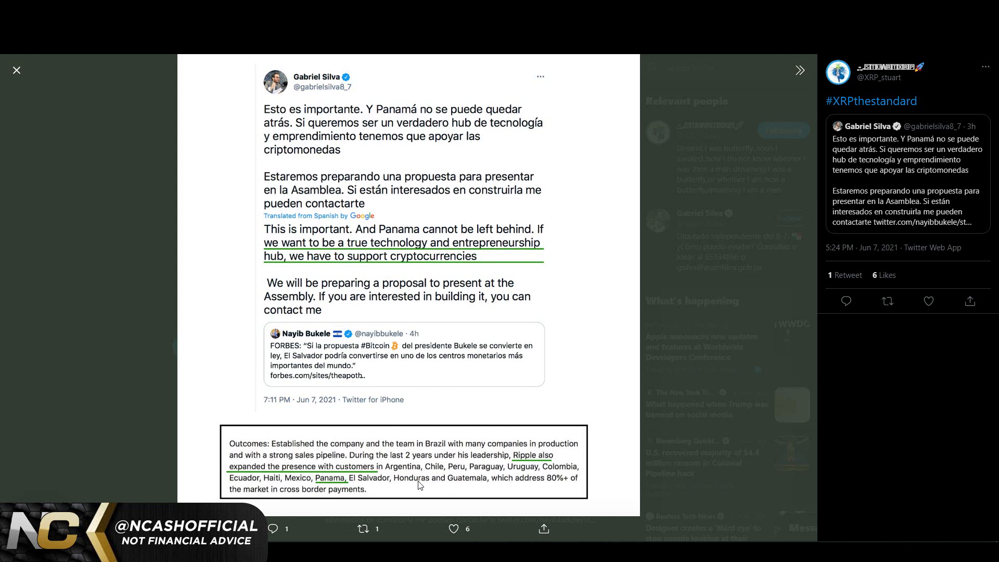
{"action": "left_click", "coordinate": [17, 70]}
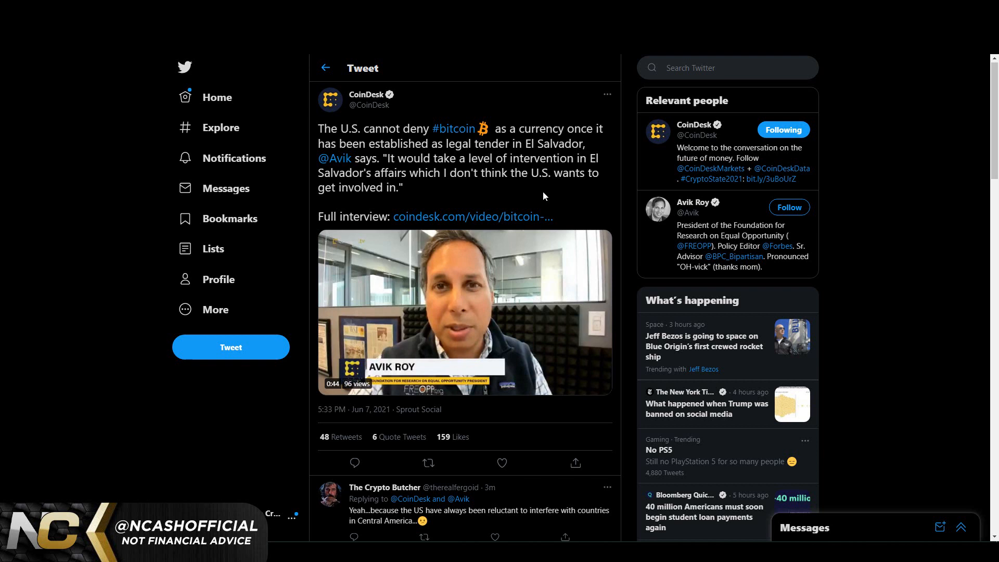
Step: Play and pause the Avik Roy interview clip, then follow through to the CryptoGazette El Salvador article
{"action": "left_click", "coordinate": [464, 312]}
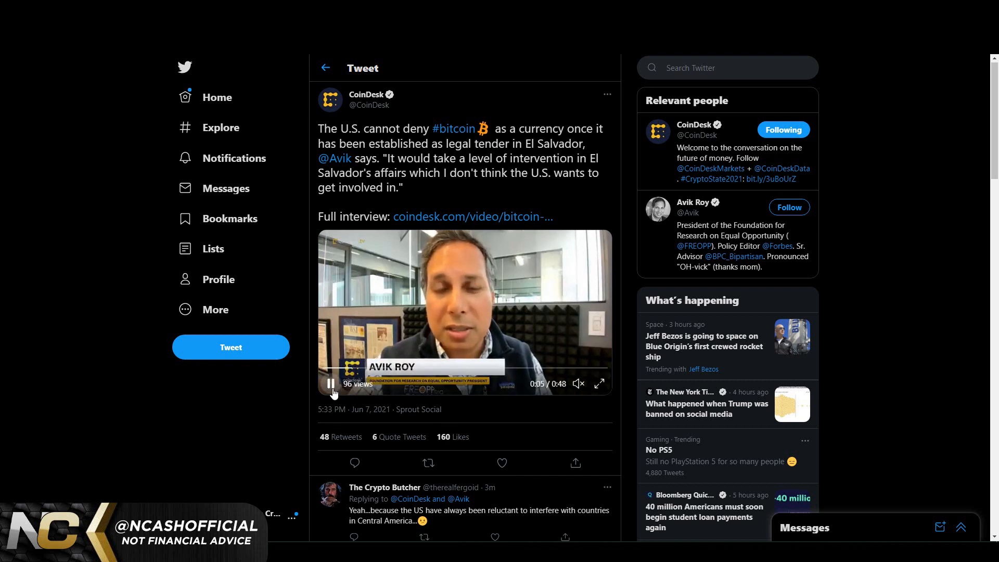
{"action": "left_click", "coordinate": [331, 384]}
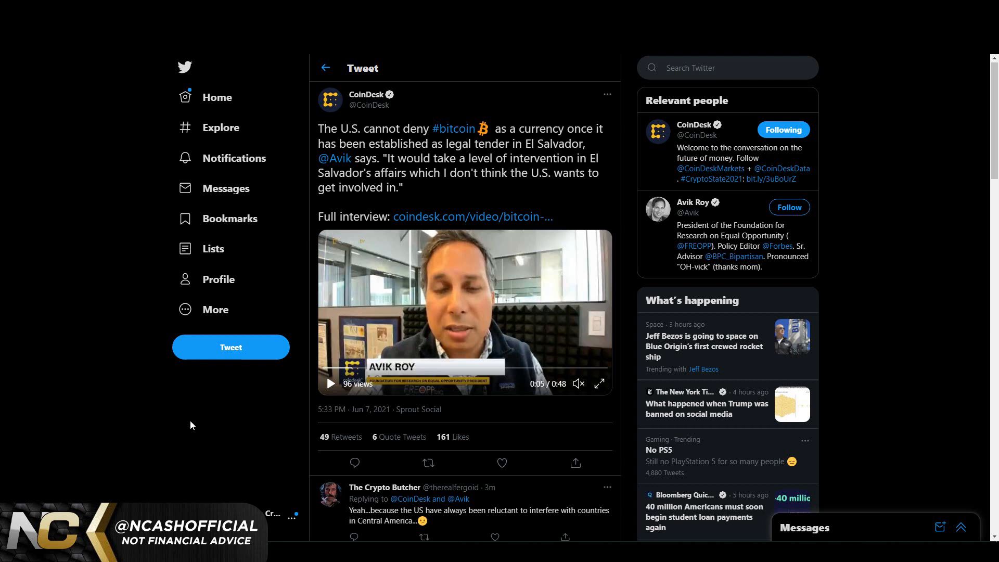
{"action": "left_click", "coordinate": [500, 462]}
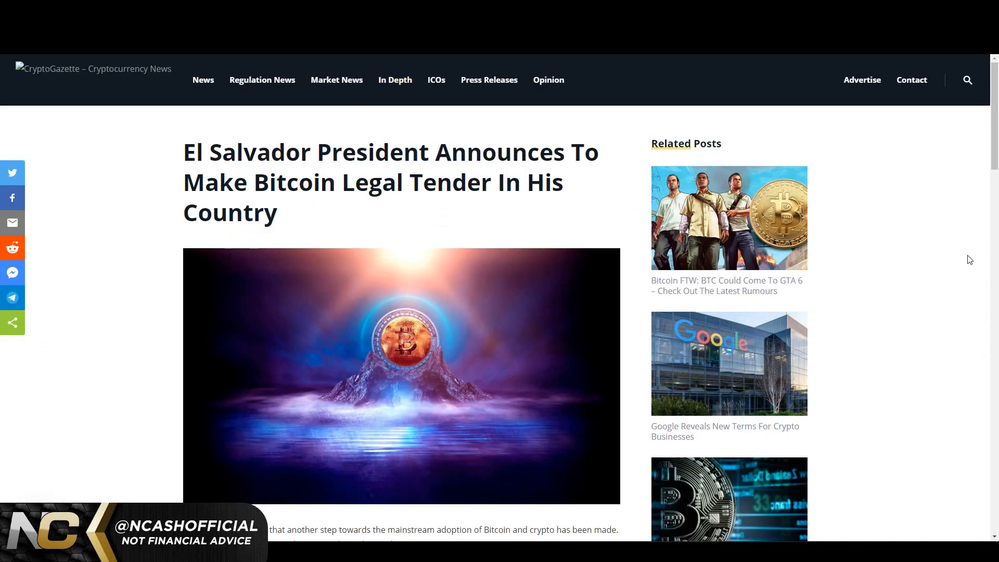
{"action": "mouse_move", "coordinate": [959, 242]}
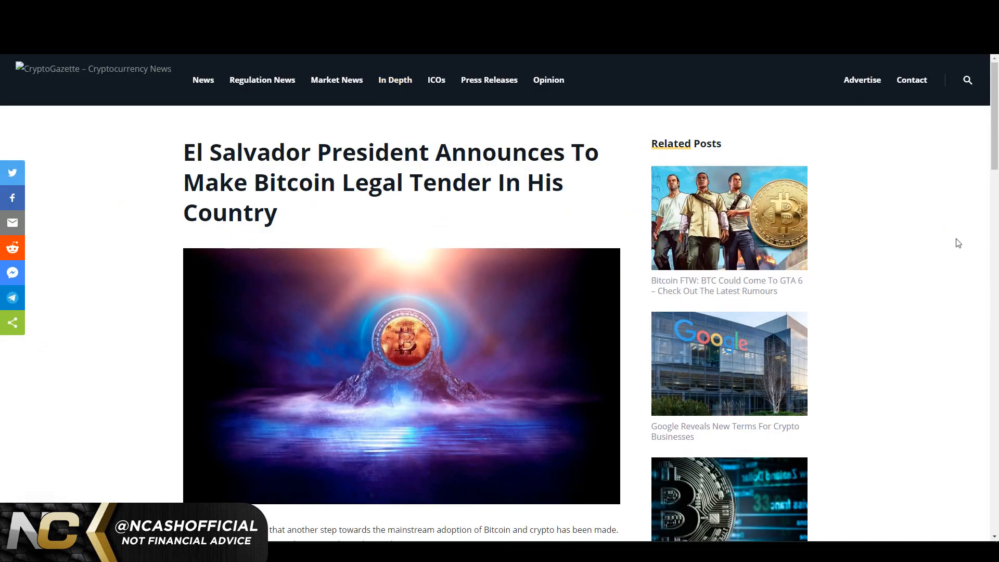
Step: Scroll the El Salvador article to the Pomp tweet and the Bitcoin $36,173.38 price paragraph
{"action": "scroll", "scroll_direction": "down", "scroll_amount": 3}
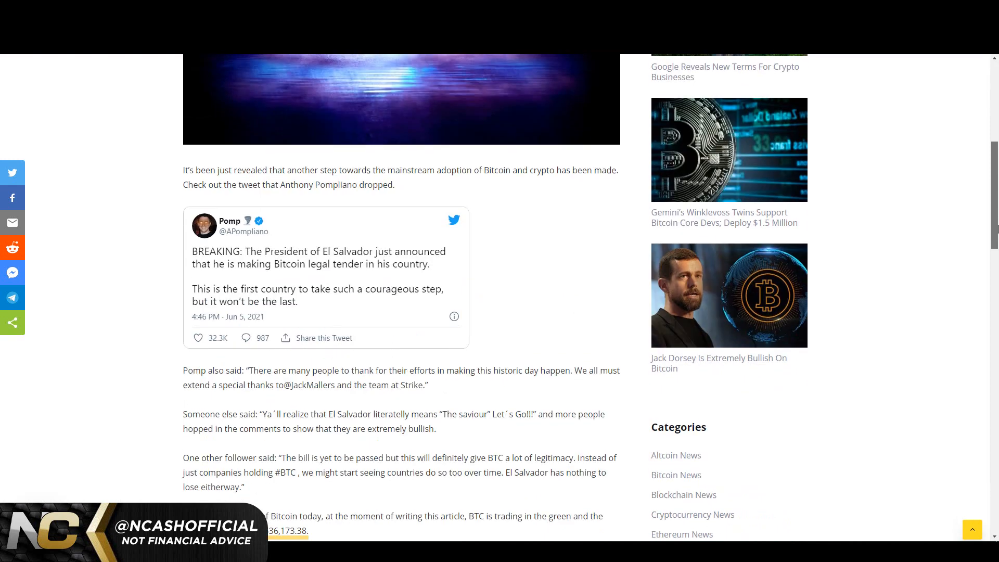
{"action": "scroll", "scroll_direction": "down", "scroll_amount": 3}
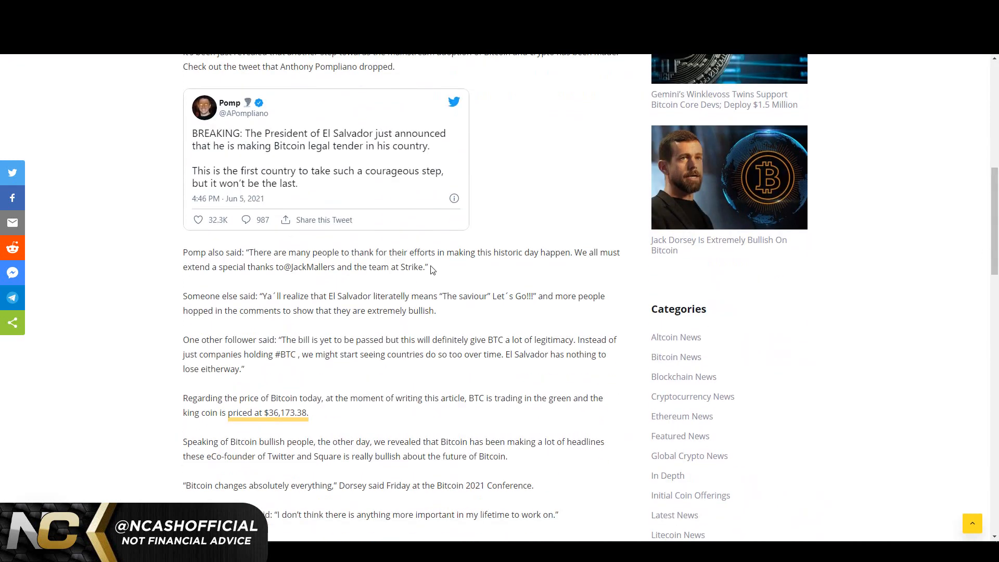
{"action": "mouse_move", "coordinate": [563, 421]}
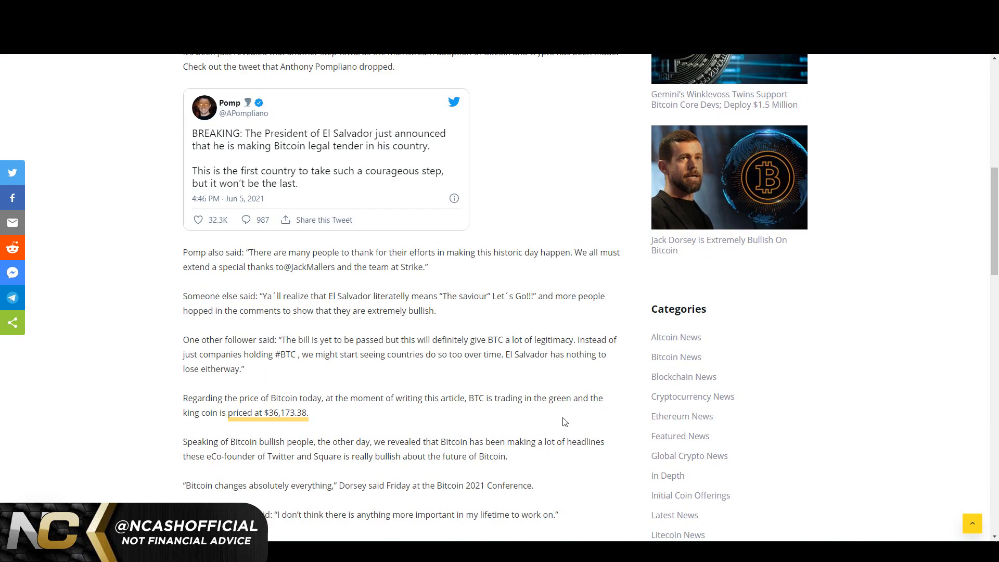
{"action": "mouse_move", "coordinate": [393, 309]}
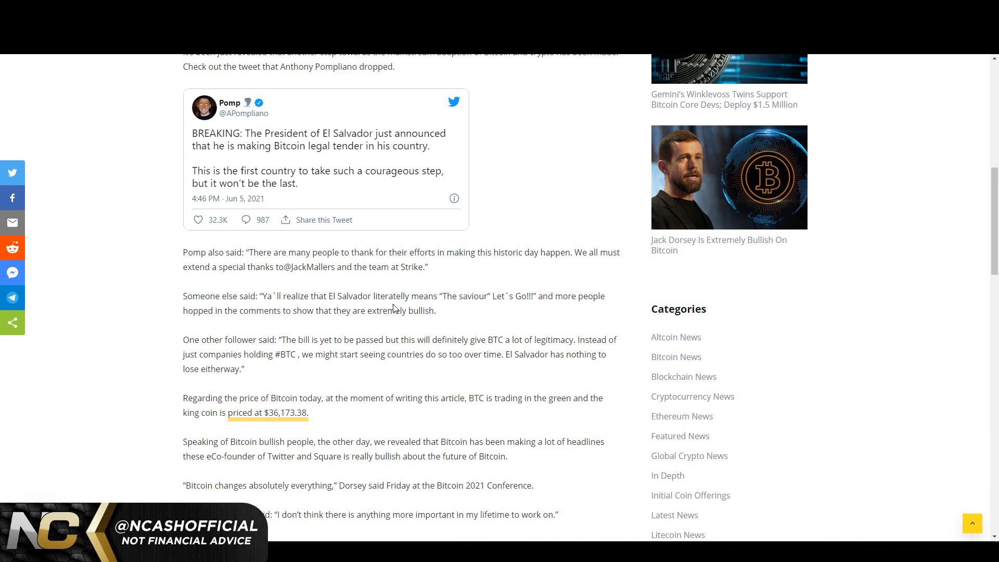
{"action": "mouse_move", "coordinate": [517, 264]}
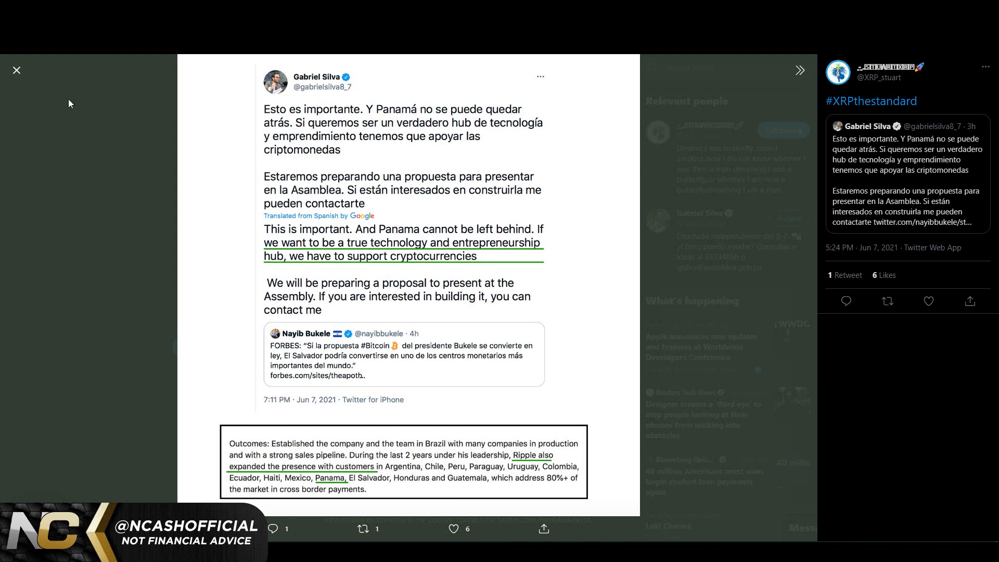
Step: Return to the CoinDesk tweet quoting Avik Roy on El Salvador's bitcoin legal tender
{"action": "left_click", "coordinate": [17, 70]}
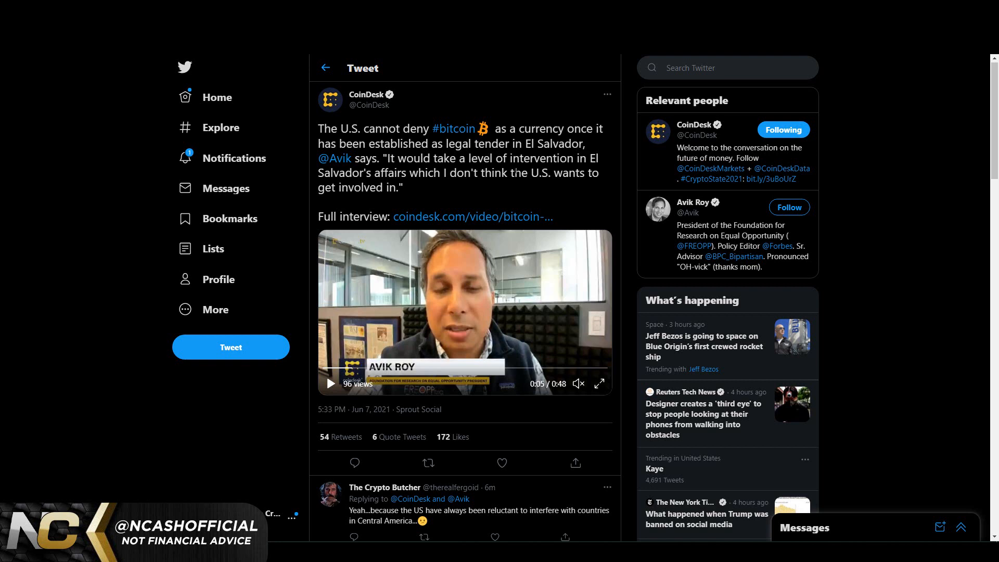
Step: Bring back the full-size image of Gabriel Silva's Panama crypto tweet with the Ripple Latin America excerpt
{"action": "left_click", "coordinate": [502, 462]}
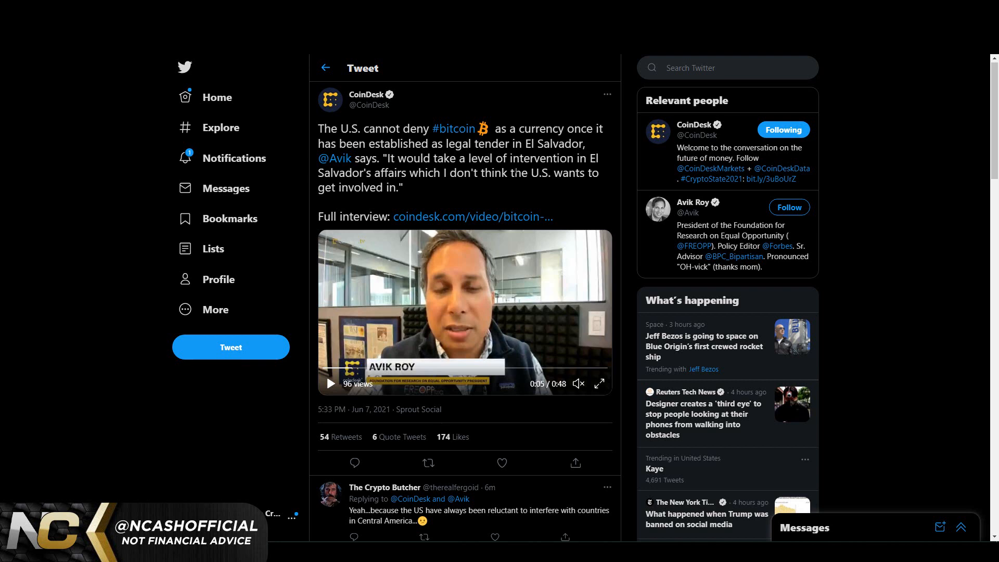
{"action": "left_click", "coordinate": [501, 462]}
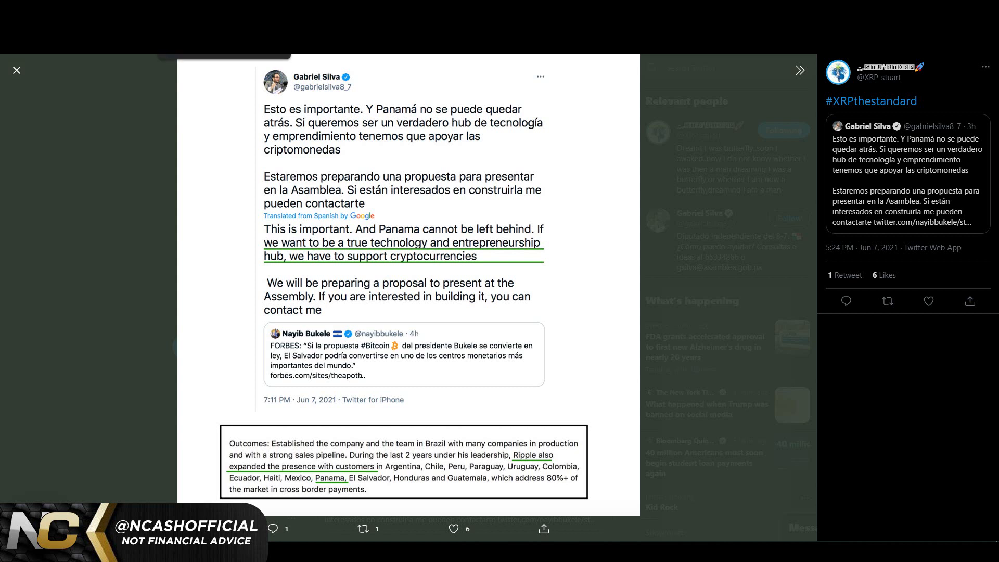
{"action": "left_click", "coordinate": [17, 70]}
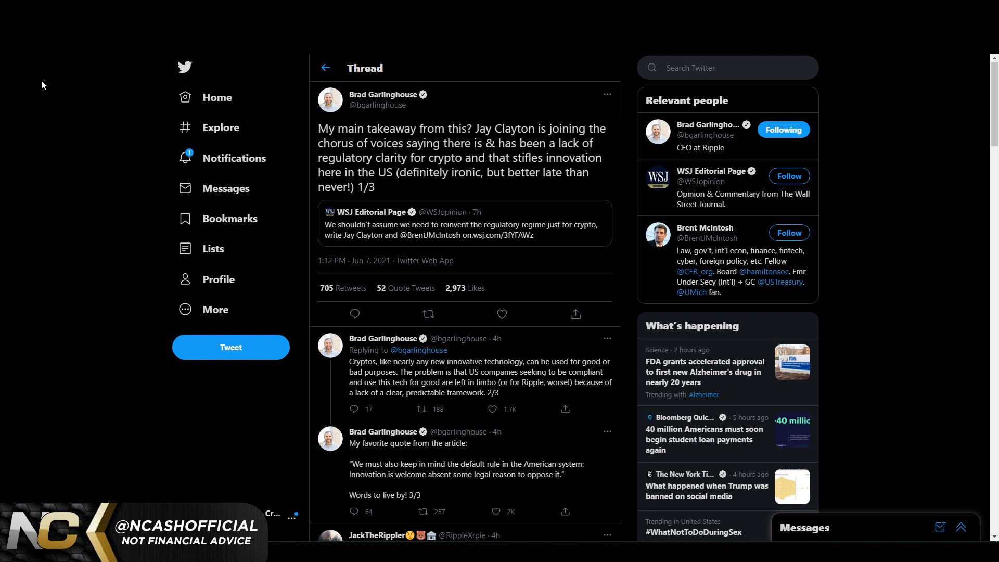
{"action": "mouse_move", "coordinate": [63, 191]}
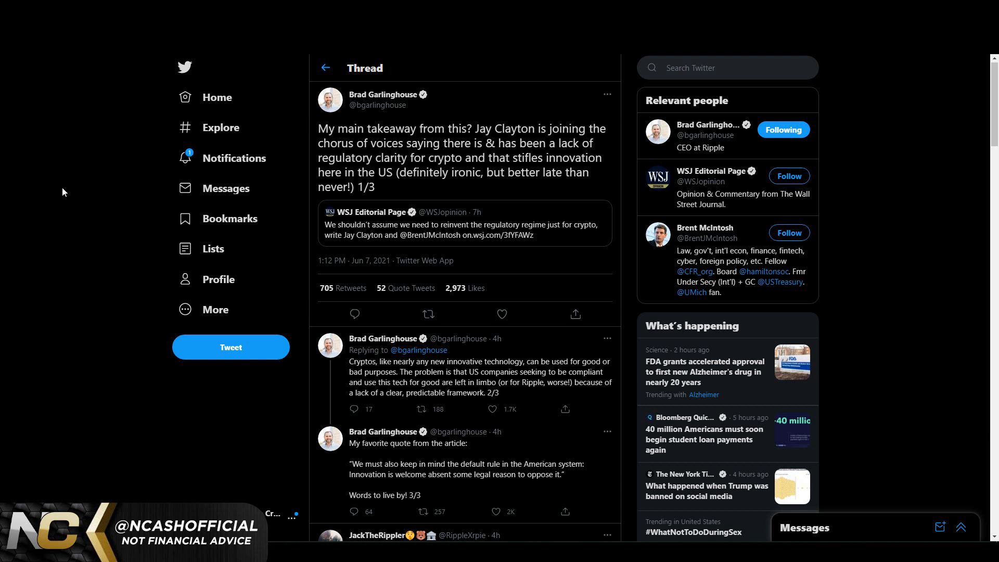